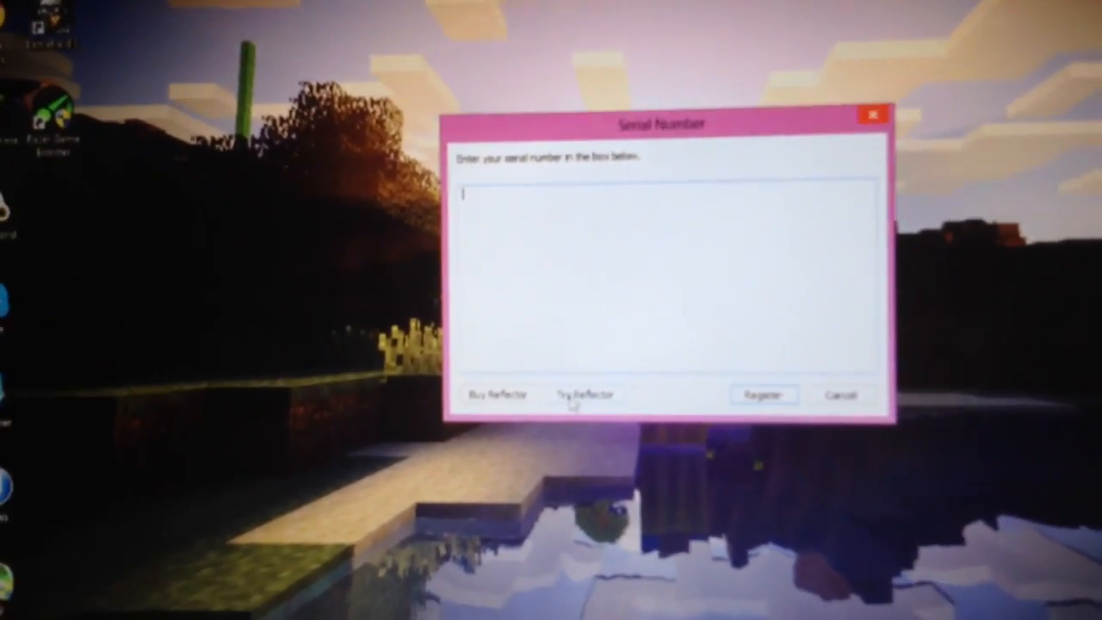
Skip the serial number and run Reflector as a trial
{"action": "left_click", "coordinate": [585, 394]}
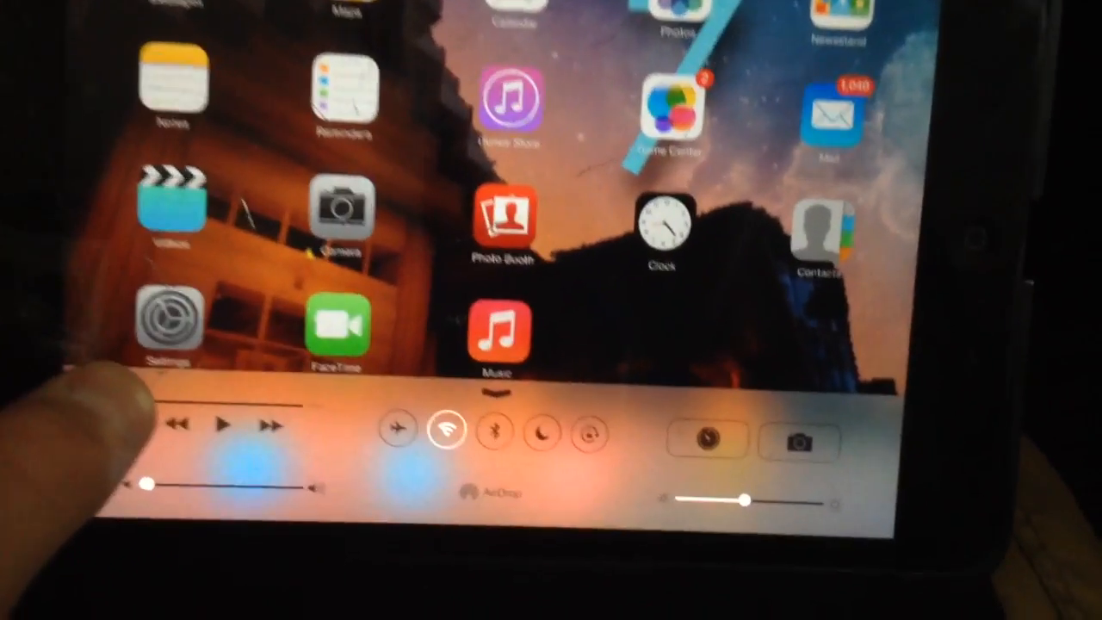
Open the iPad's Control Center and show the AirPlay destination list
{"action": "left_click", "coordinate": [450, 431]}
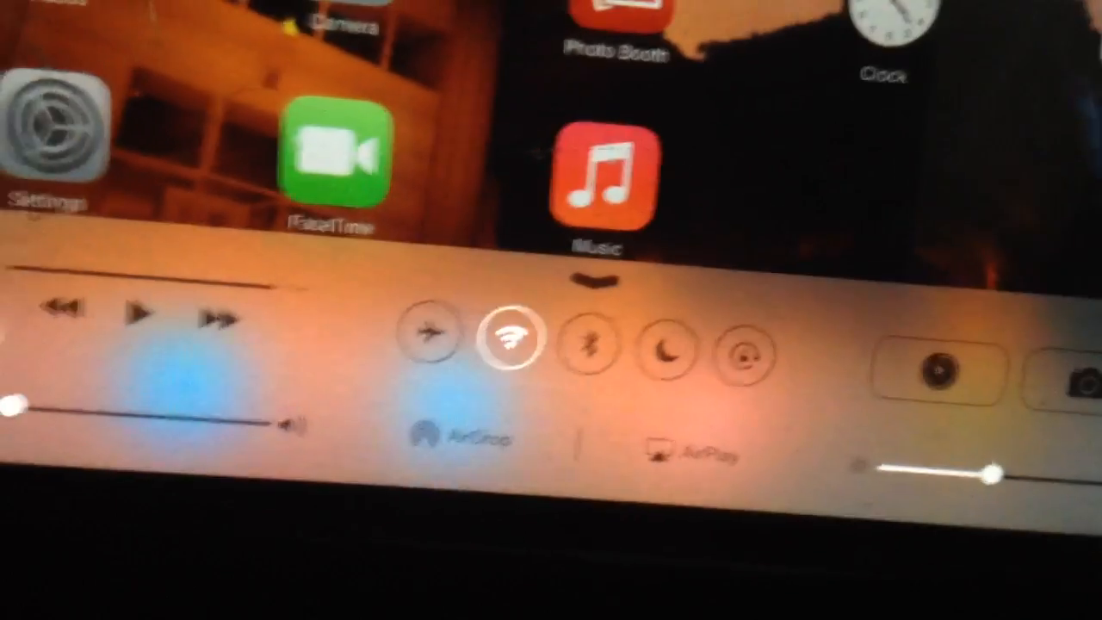
{"action": "left_click", "coordinate": [689, 448]}
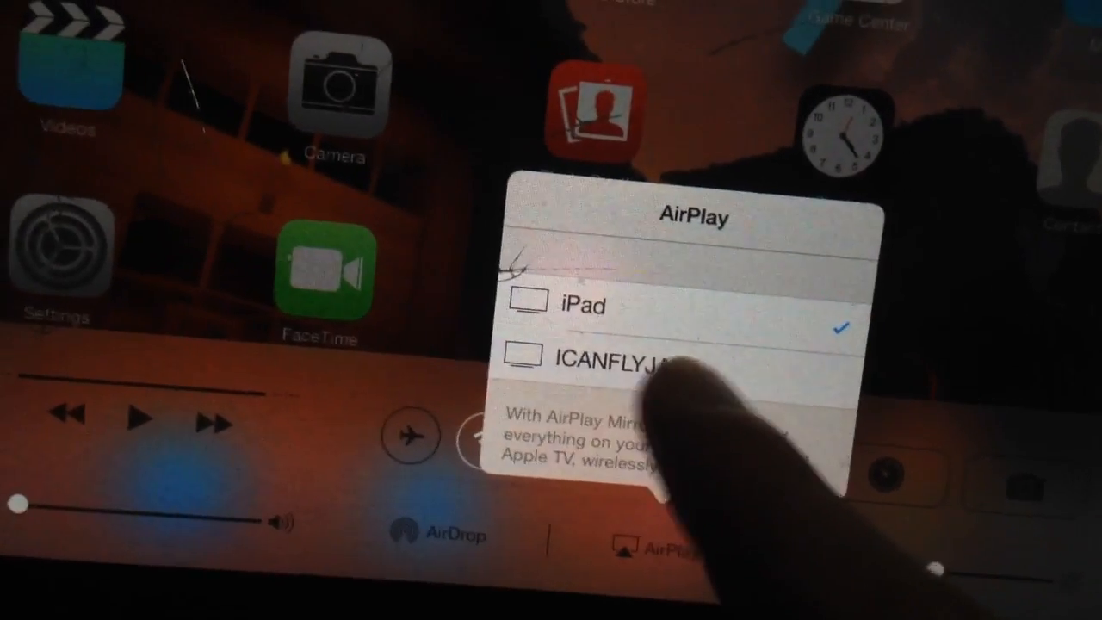
Select the computer in the AirPlay list to mirror the iPad screen
{"action": "left_click", "coordinate": [654, 362]}
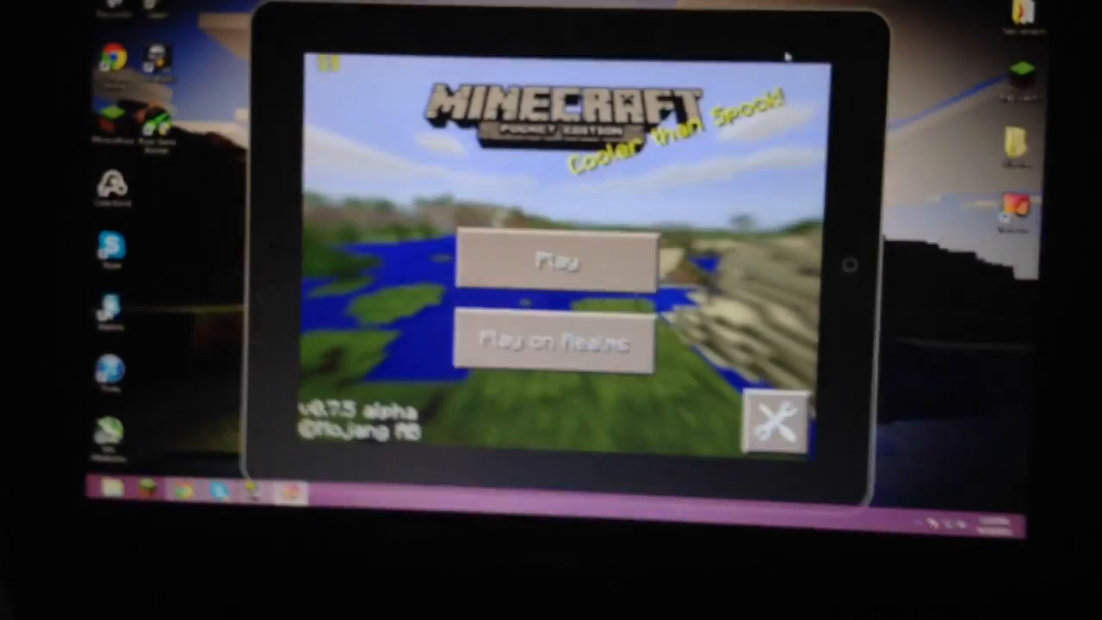
{"action": "left_click", "coordinate": [558, 261]}
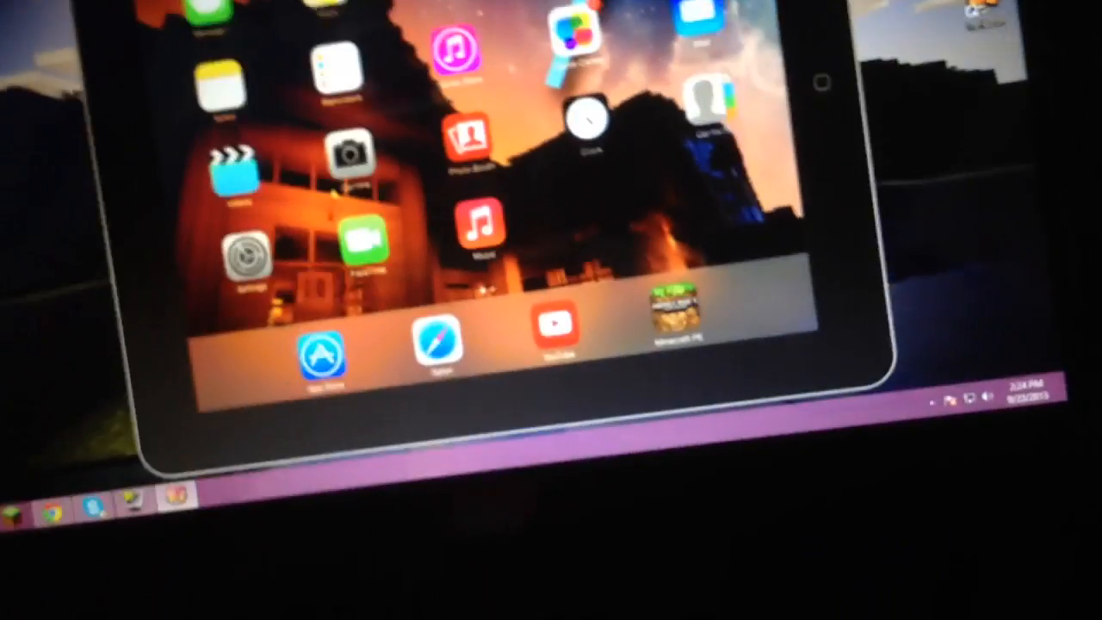
Launch Minecraft PE from the iPad dock and load the lakeside world
{"action": "left_click", "coordinate": [671, 323]}
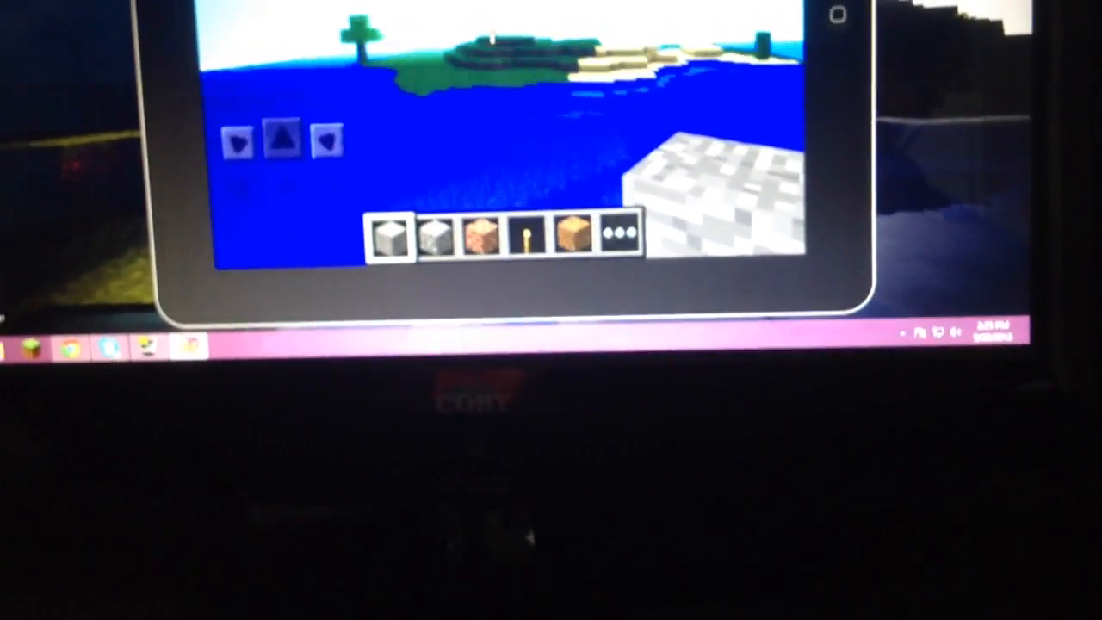